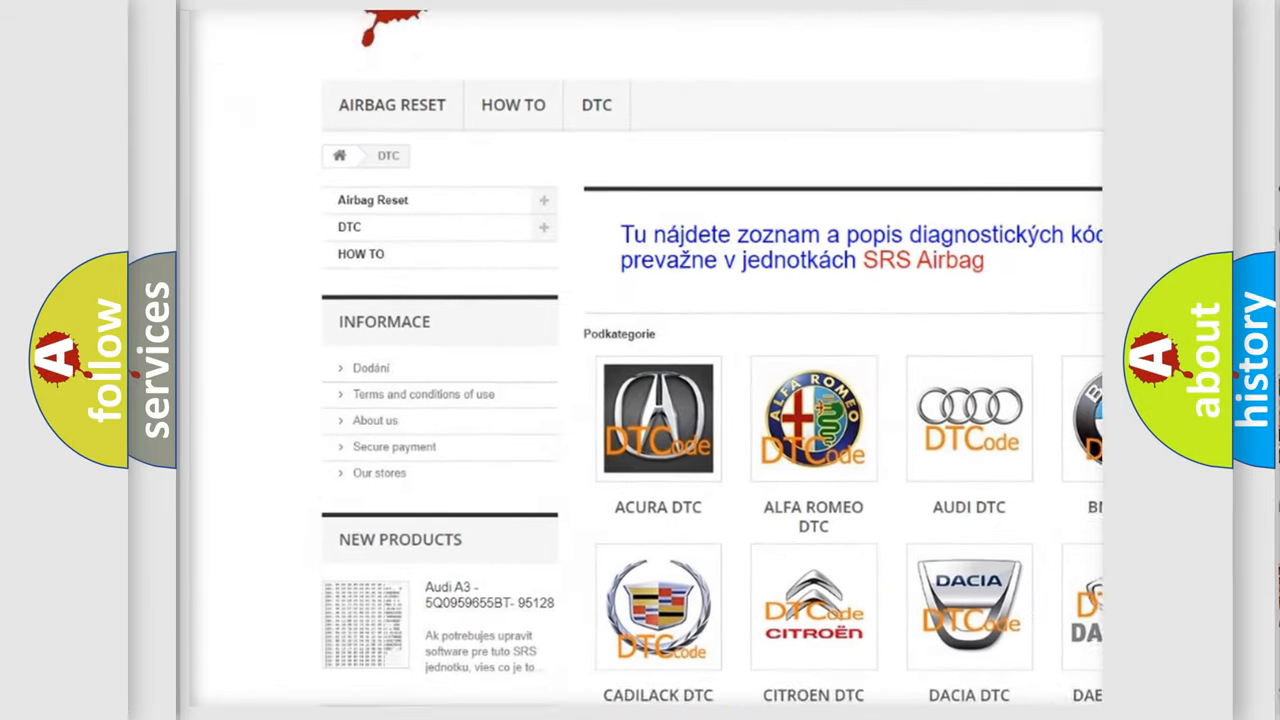
scroll(down, 3)
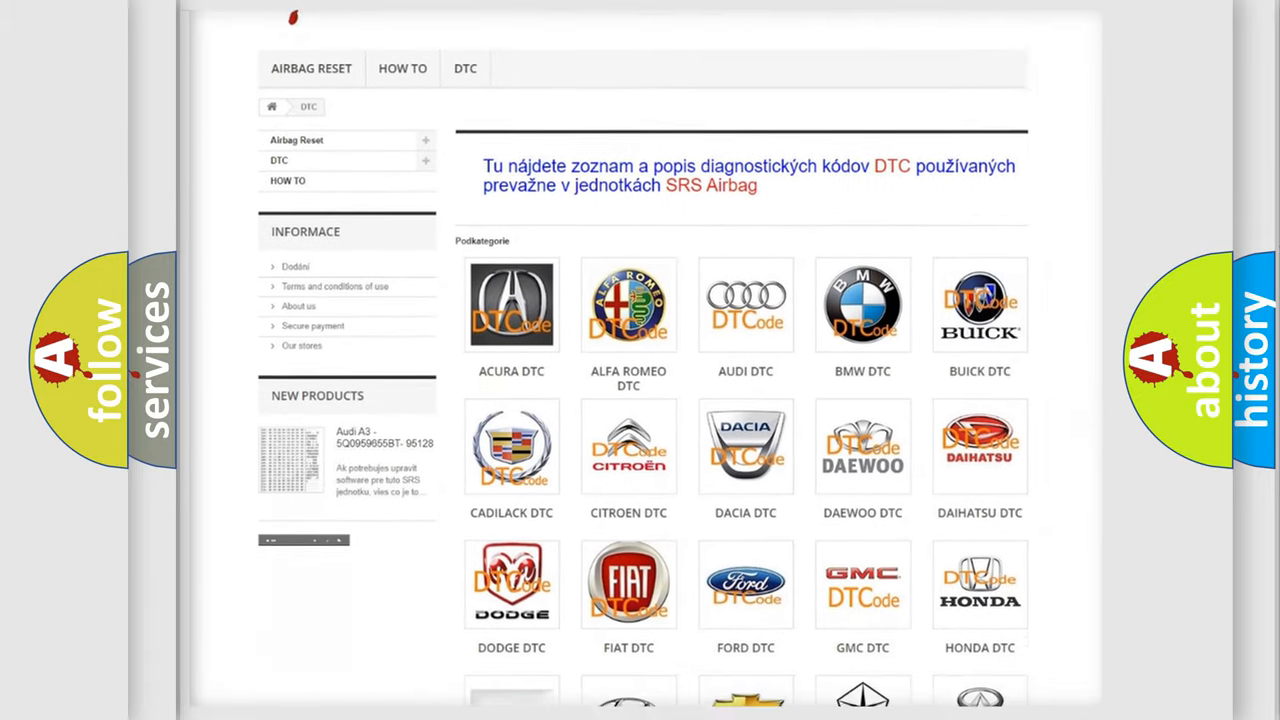
scroll(down, 3)
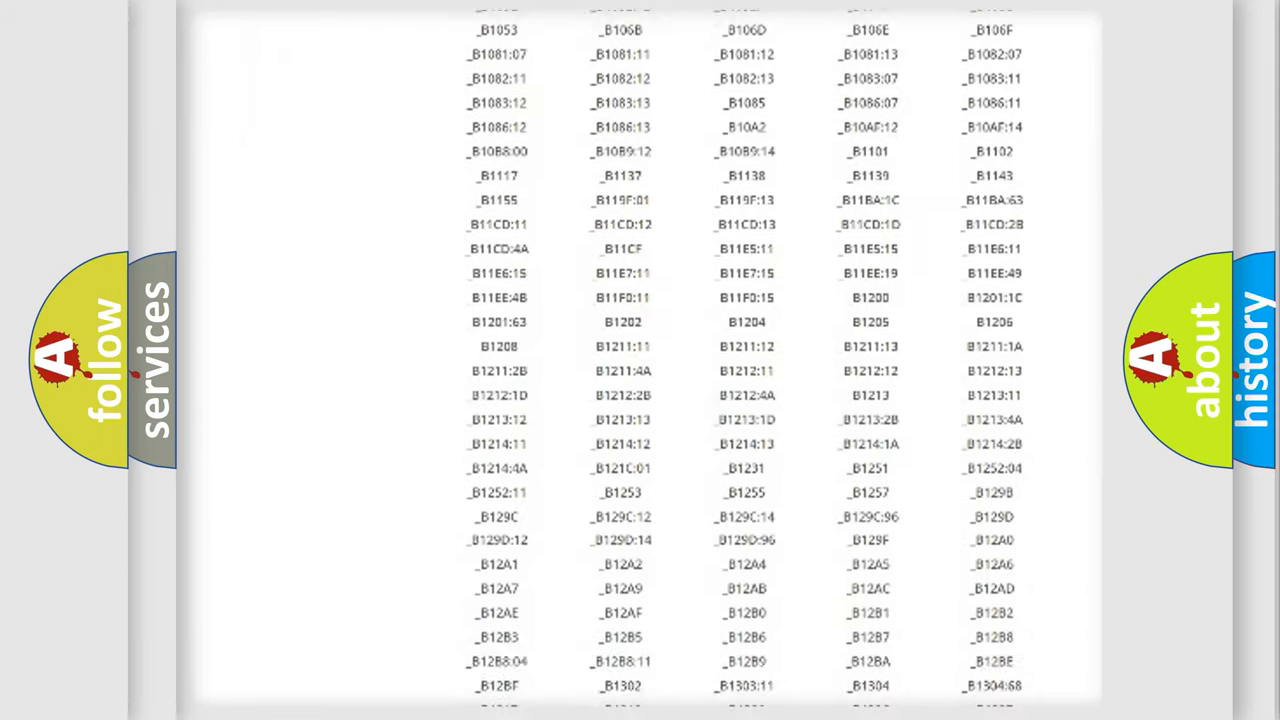
scroll(down, 3)
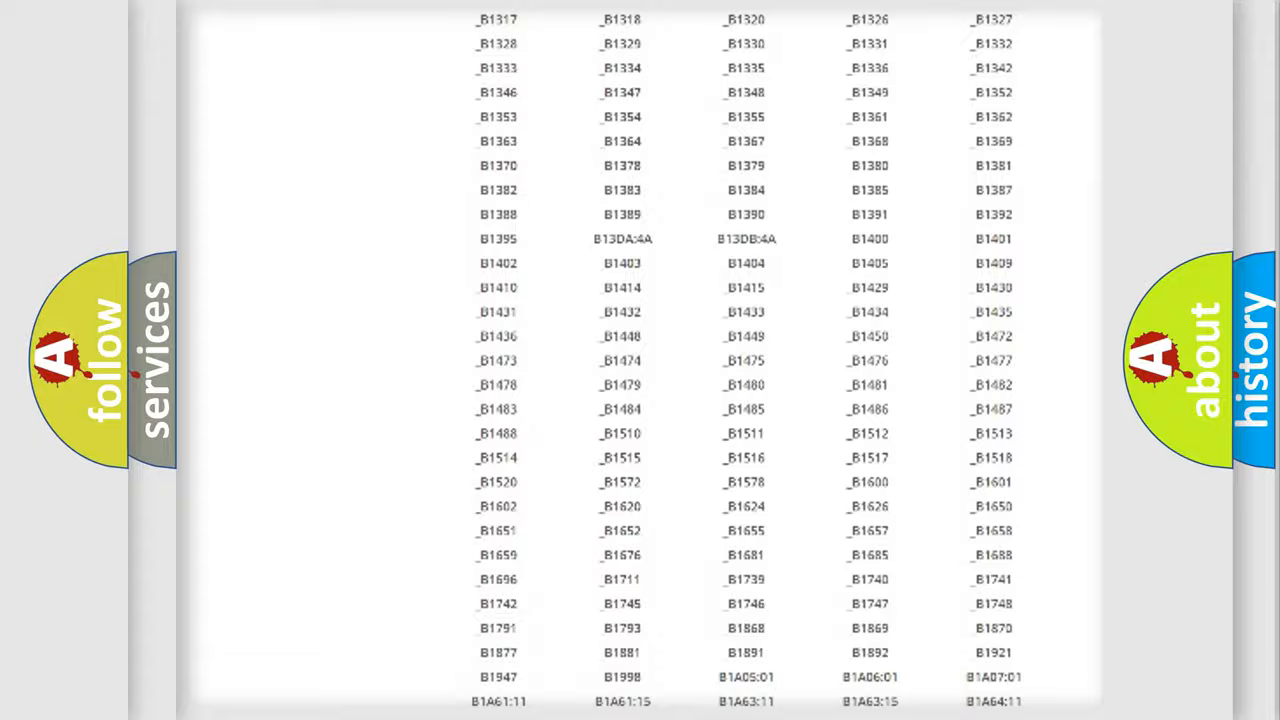
scroll(up, 3)
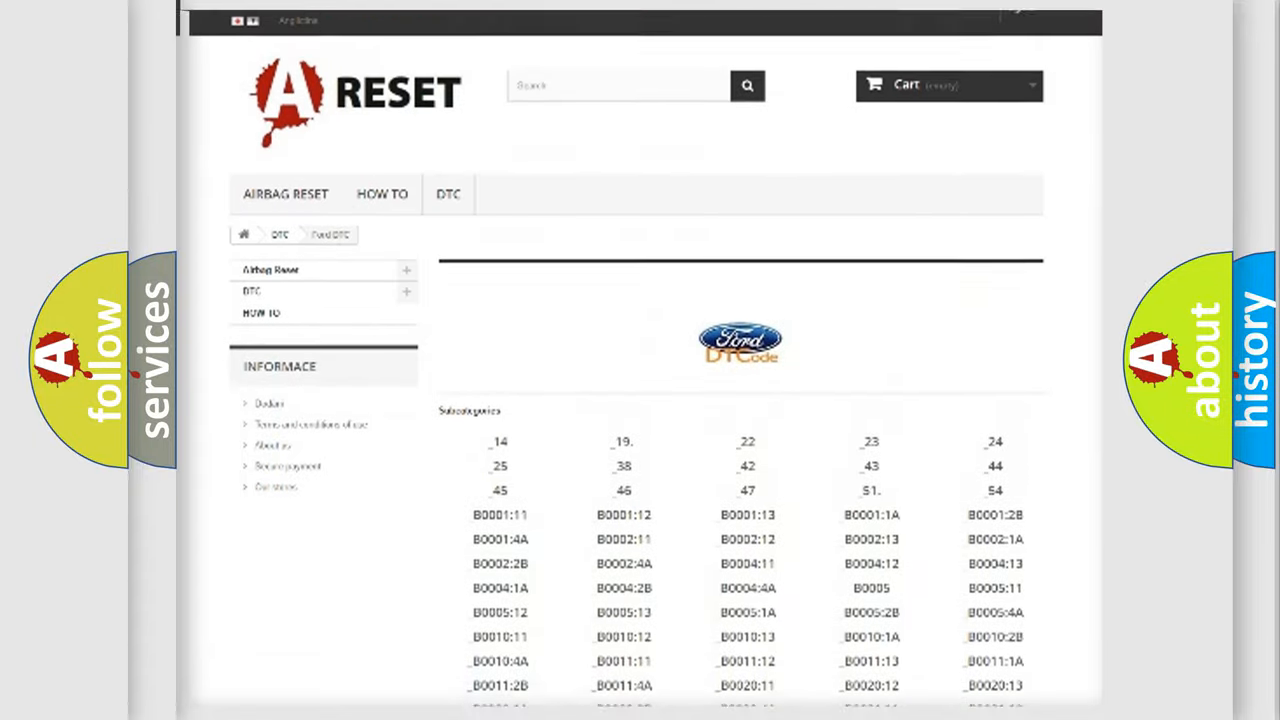